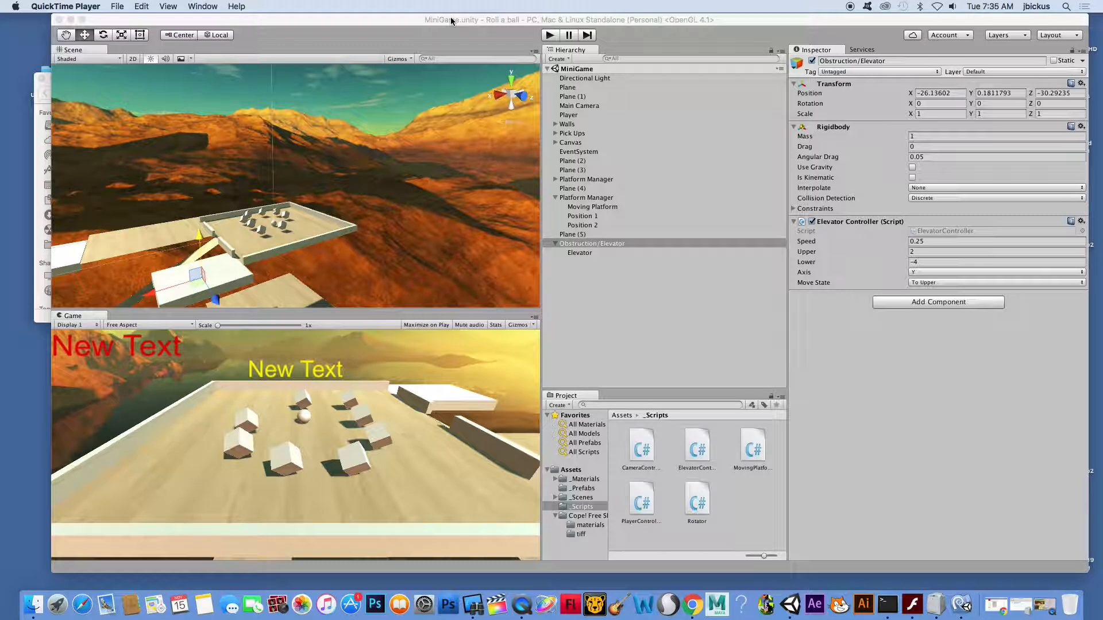
mouse_move(384, 115)
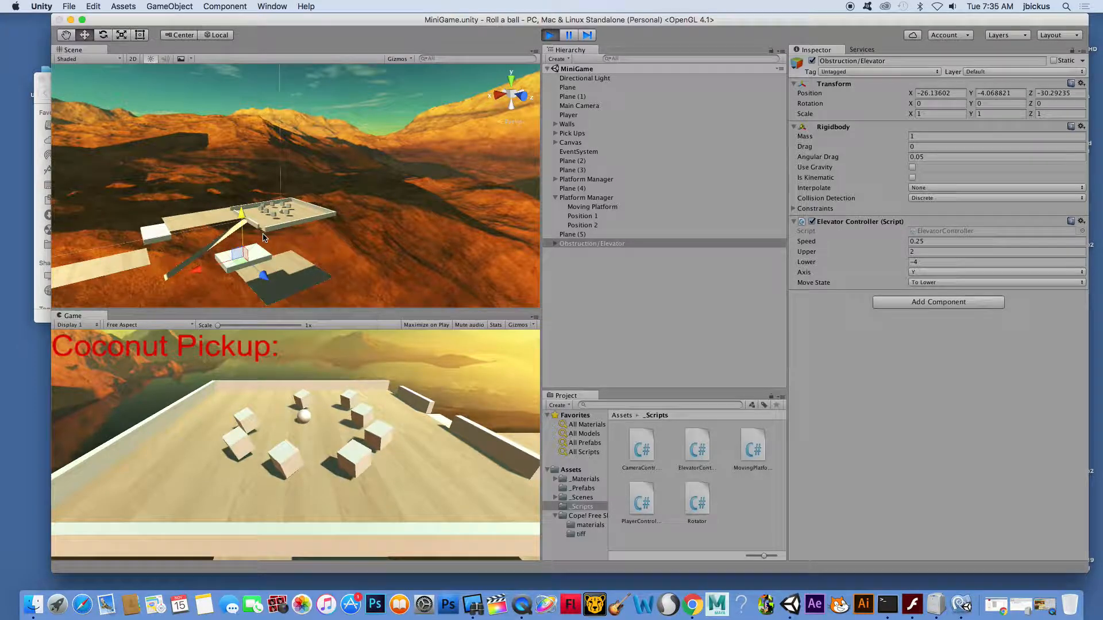
Stop the game test and create a new empty object in the Hierarchy.
left_click(549, 34)
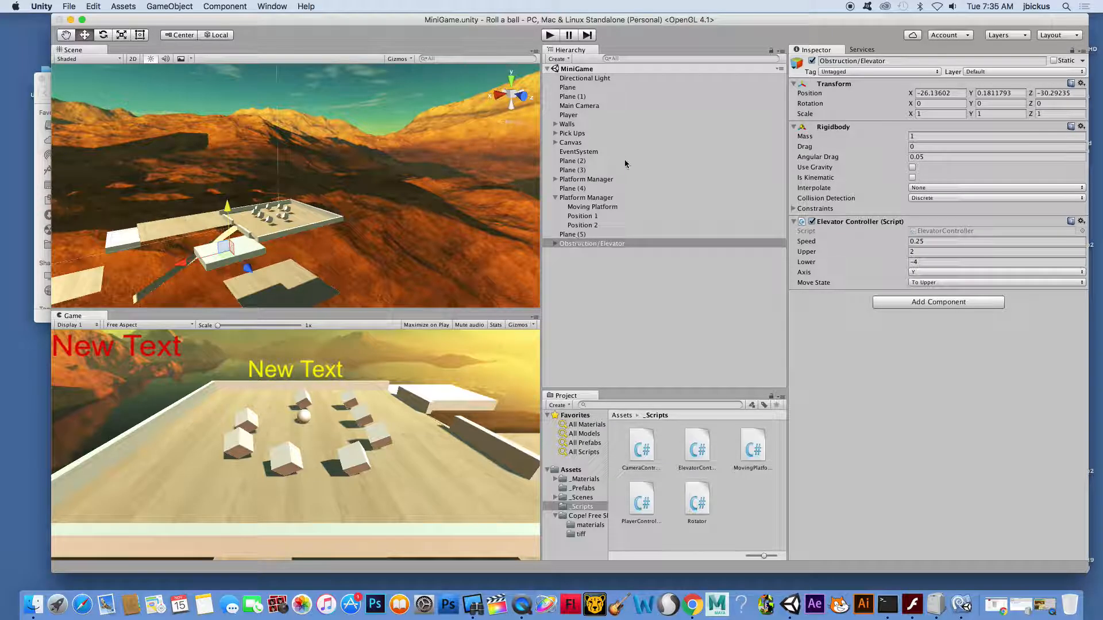
left_click(558, 59)
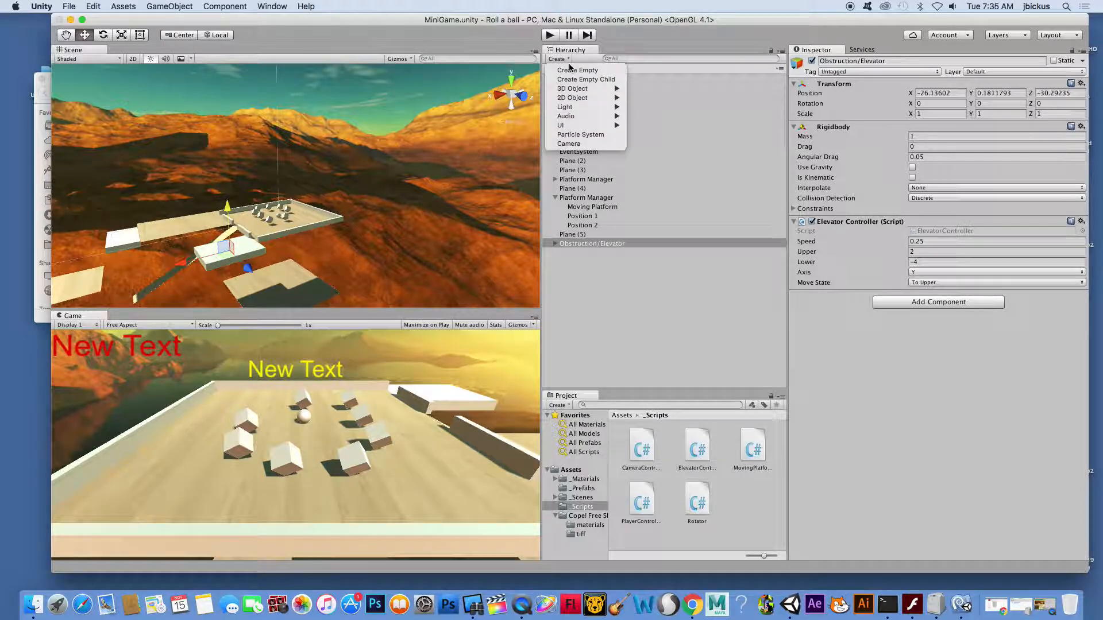
left_click(577, 70)
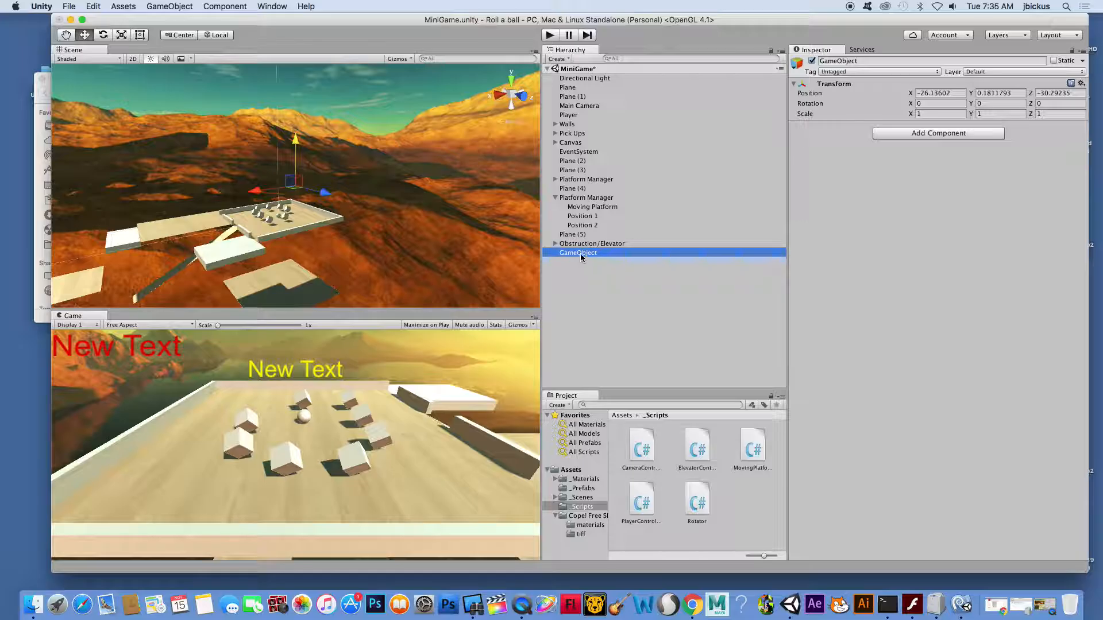
Rename the new empty object to Obstruction/Elevator2.
double_click(578, 253)
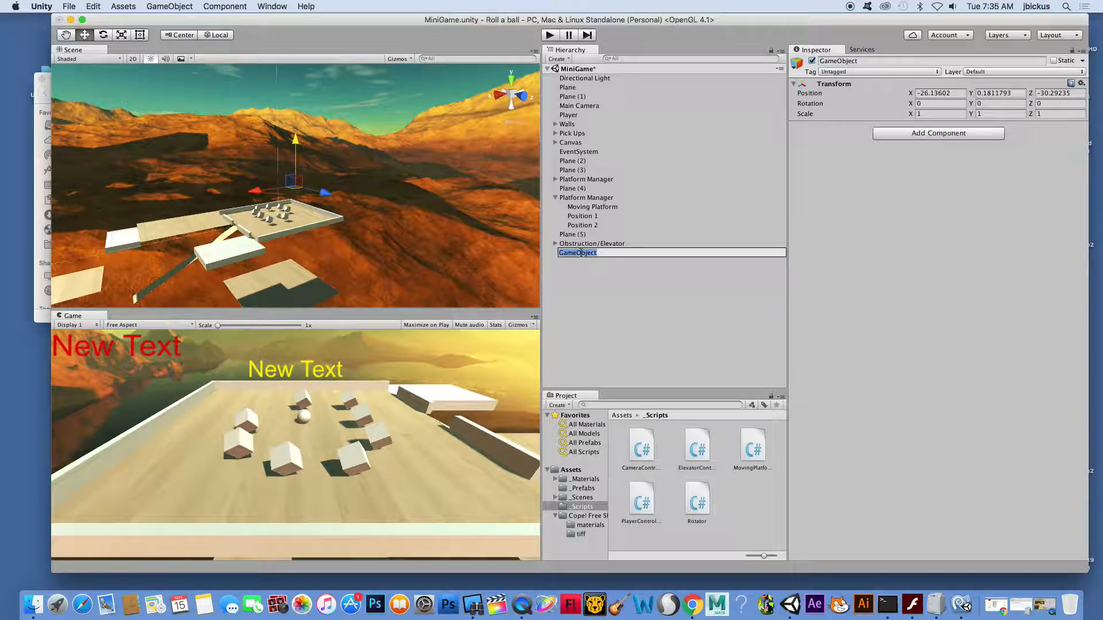
type("Obstruction/")
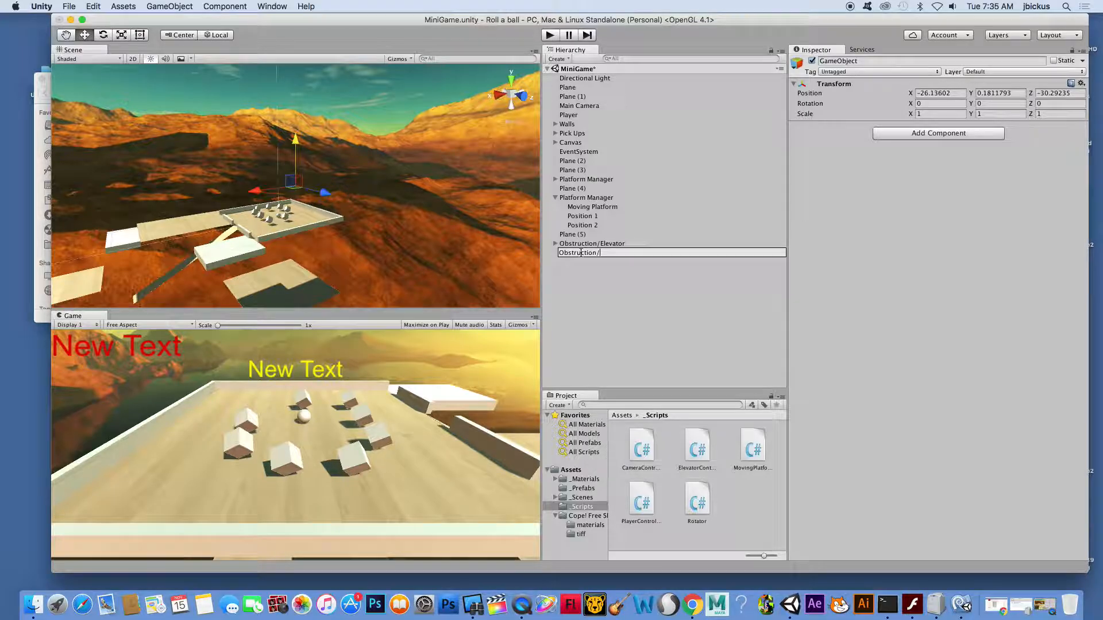
type("Elevator")
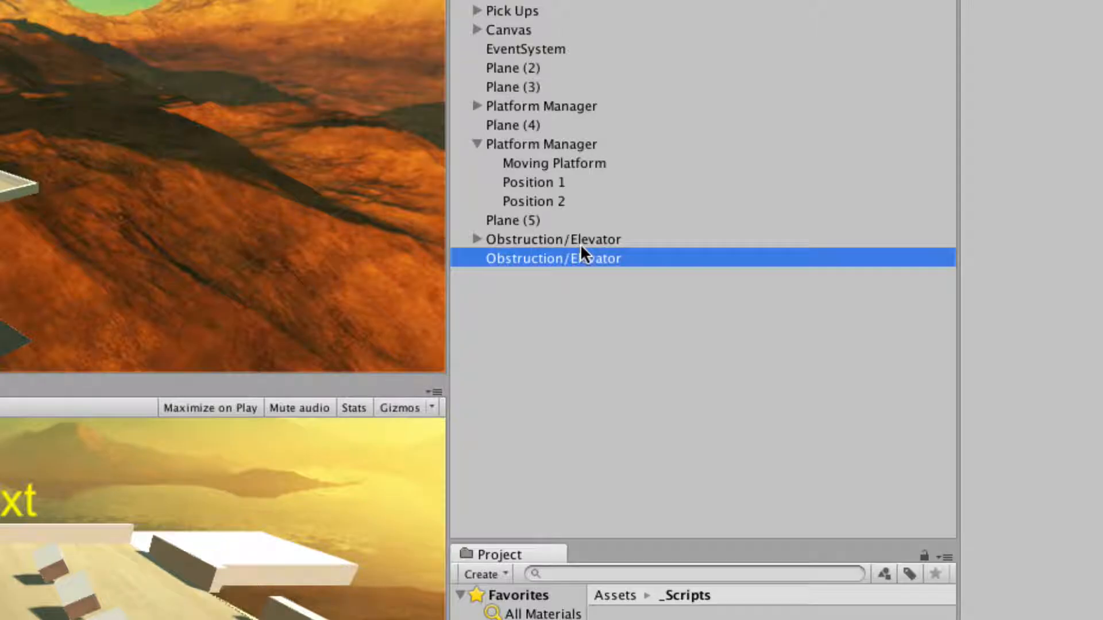
double_click(554, 258)
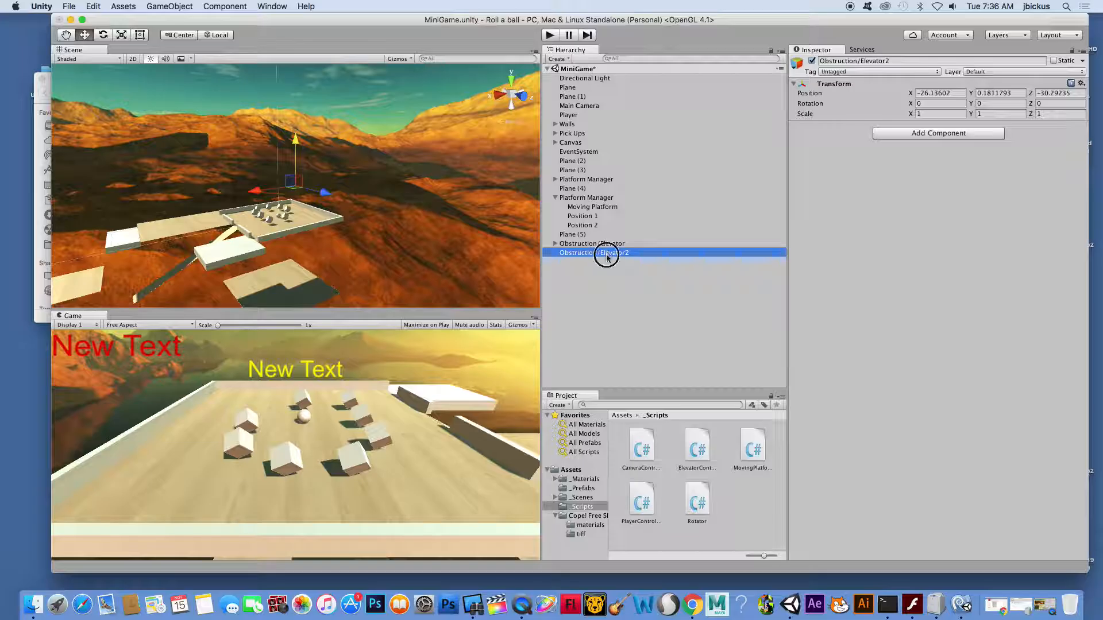
Confirm the name, select Obstruction/Elevator2 and bring up the Add Component list.
left_click(592, 253)
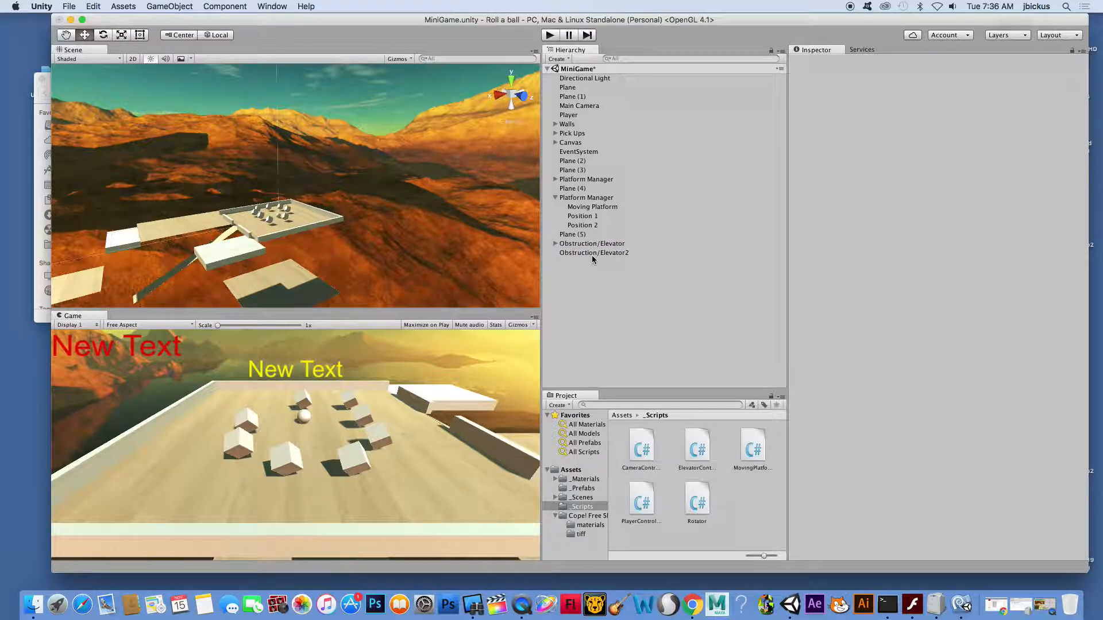
left_click(939, 133)
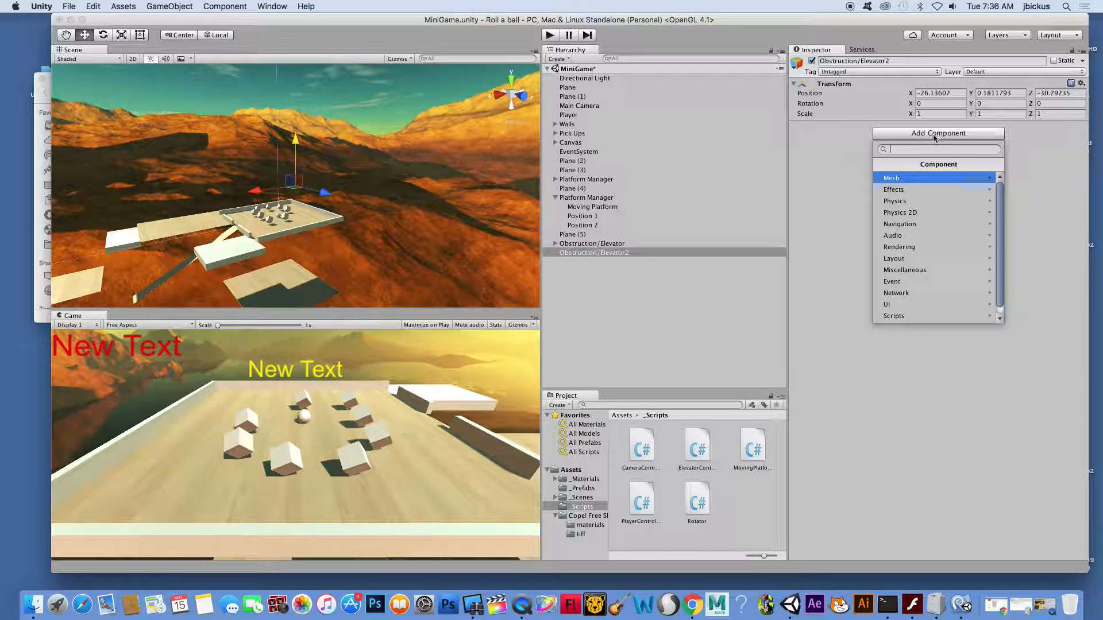
left_click(895, 200)
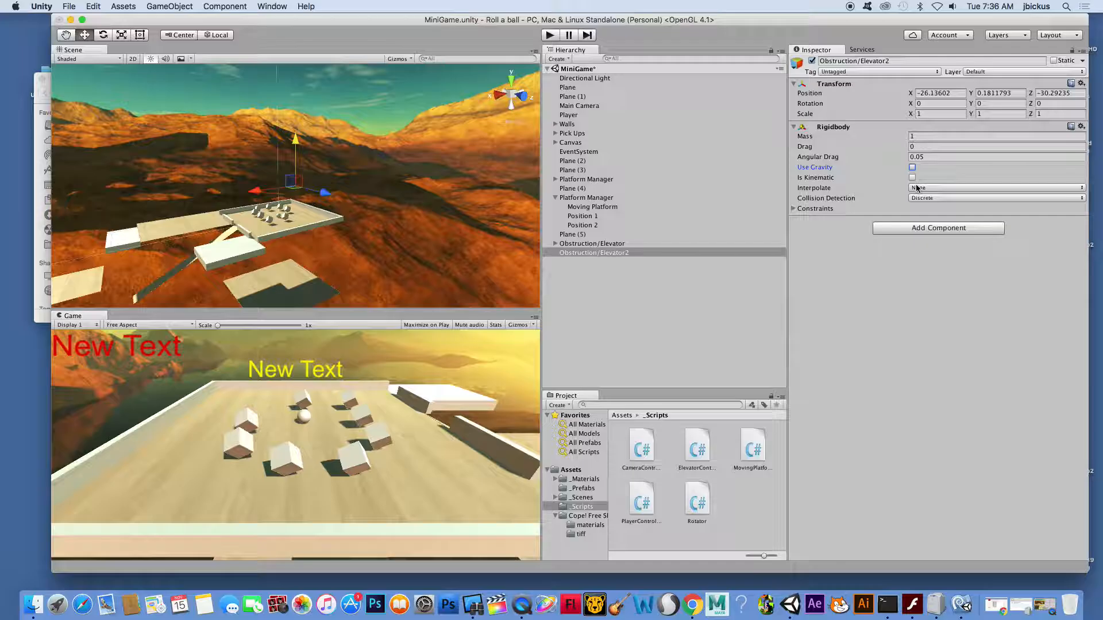
left_click(559, 59)
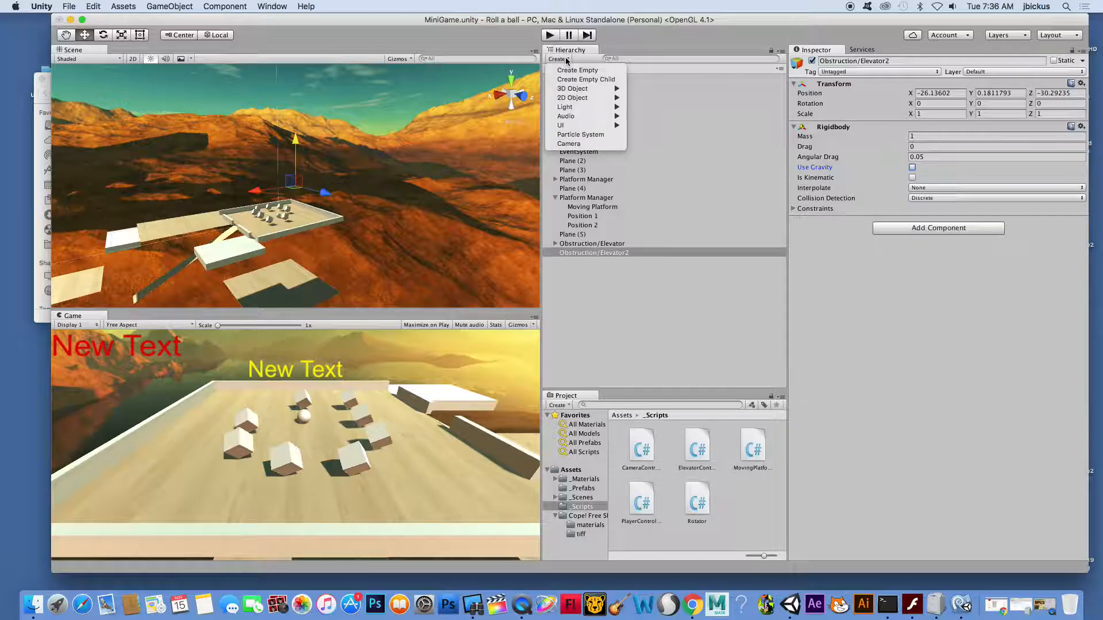
mouse_move(572, 88)
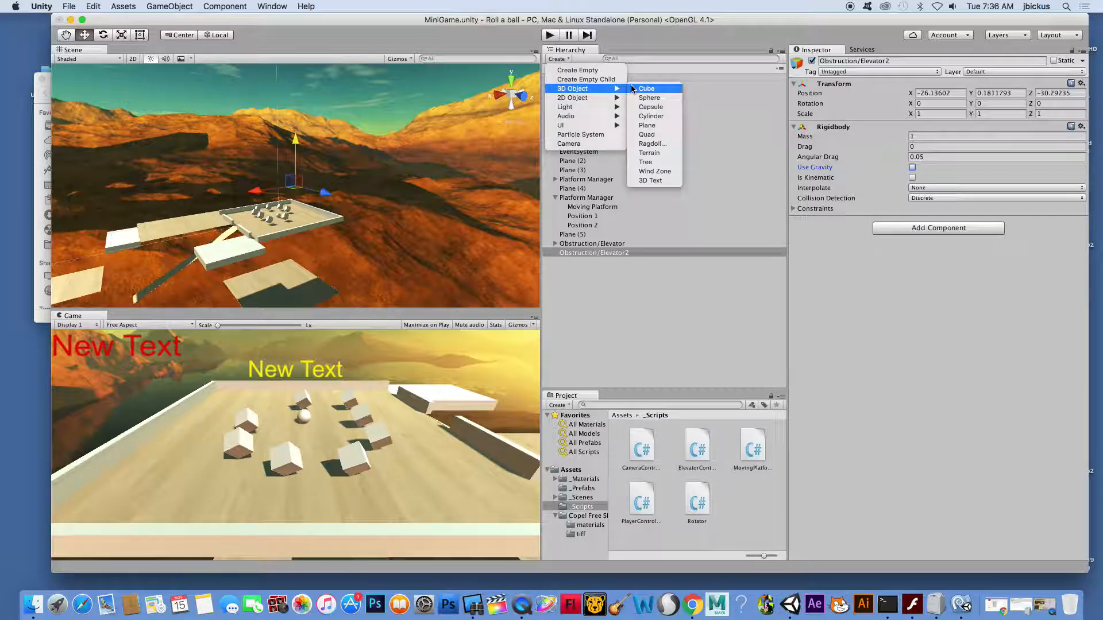
Add a Cube and stretch it into a wide flat platform of about 17.5 by 16.8.
left_click(646, 89)
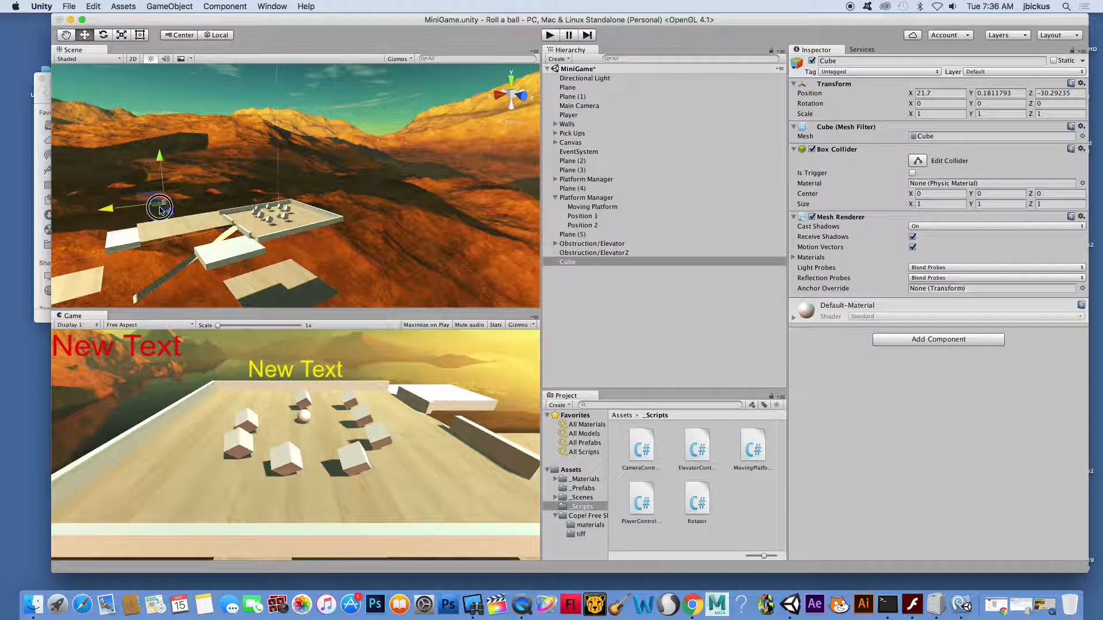
left_click_drag(158, 206, 186, 224)
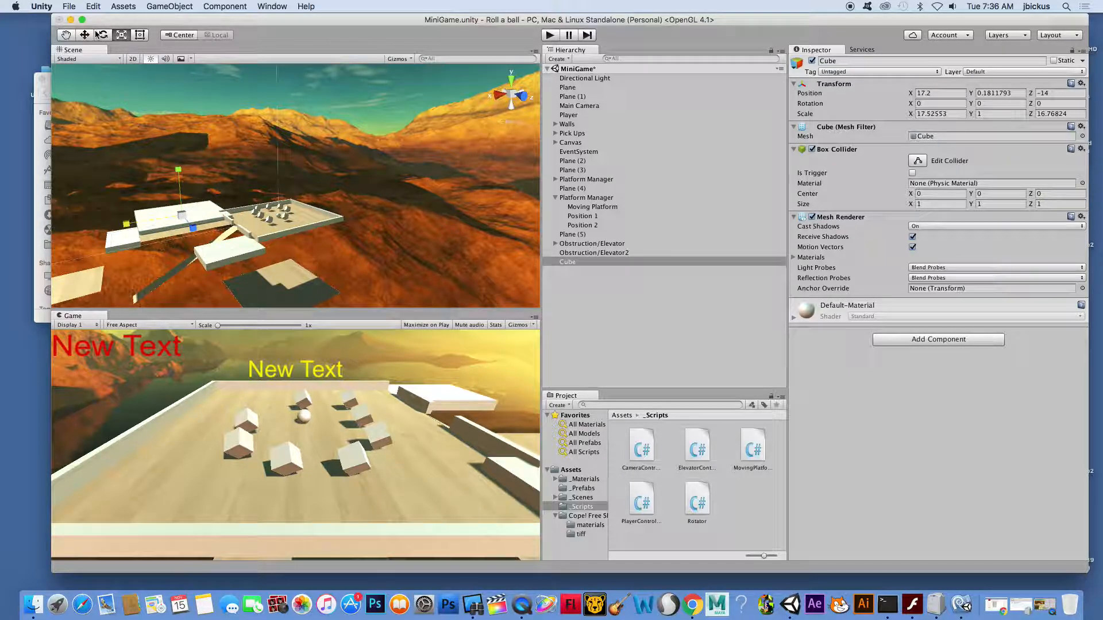
Slide and lower the platform into line beside the existing level platforms, then select it.
left_click_drag(193, 228, 180, 217)
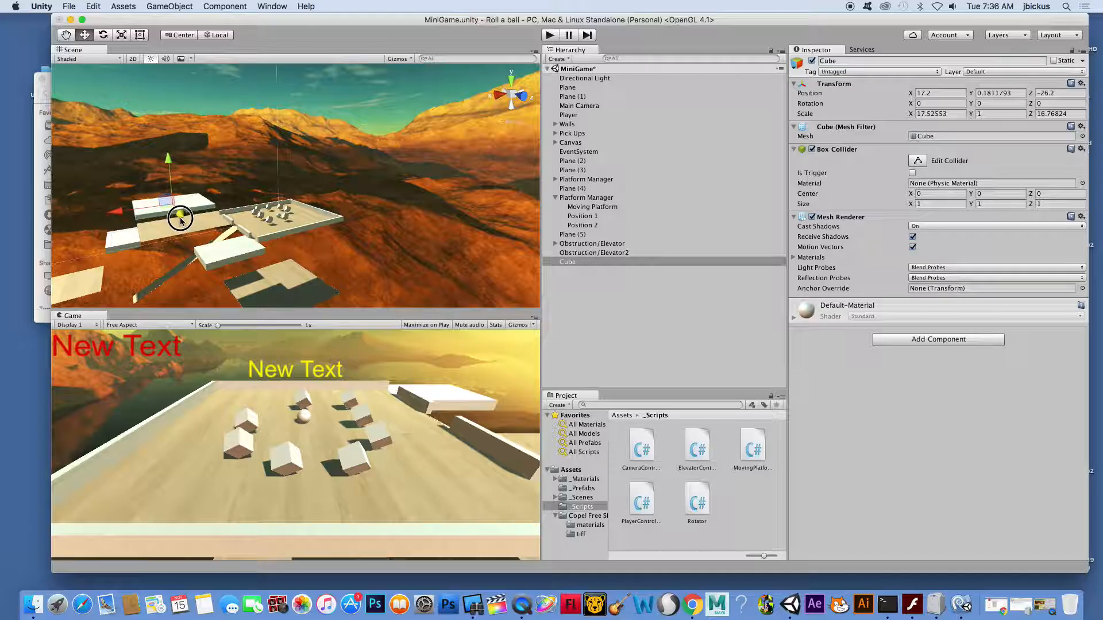
left_click_drag(179, 216, 169, 162)
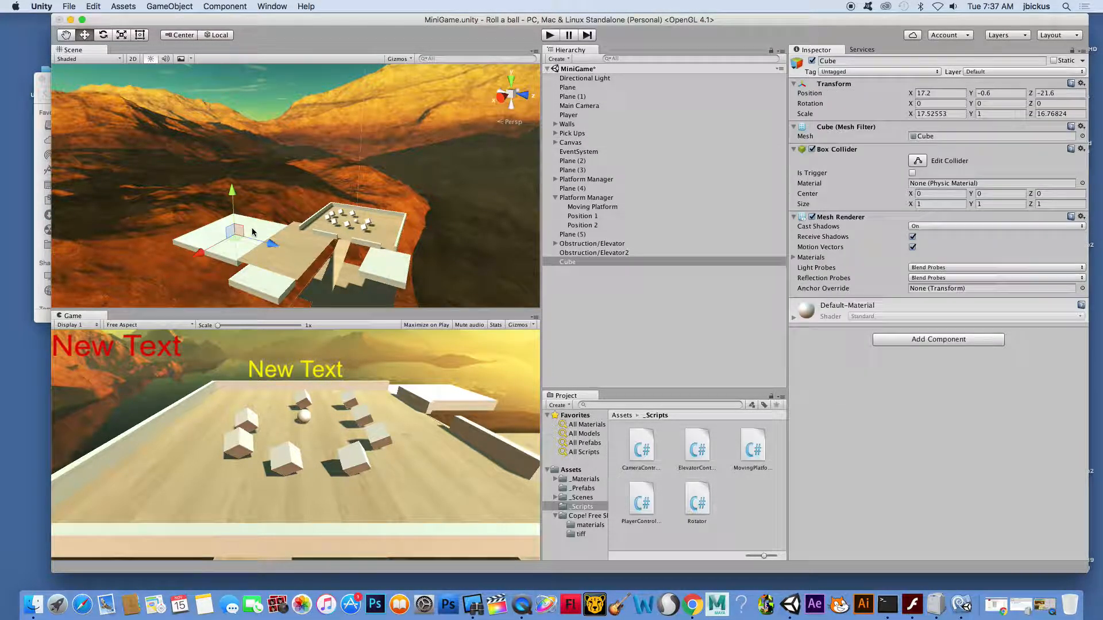
left_click(566, 262)
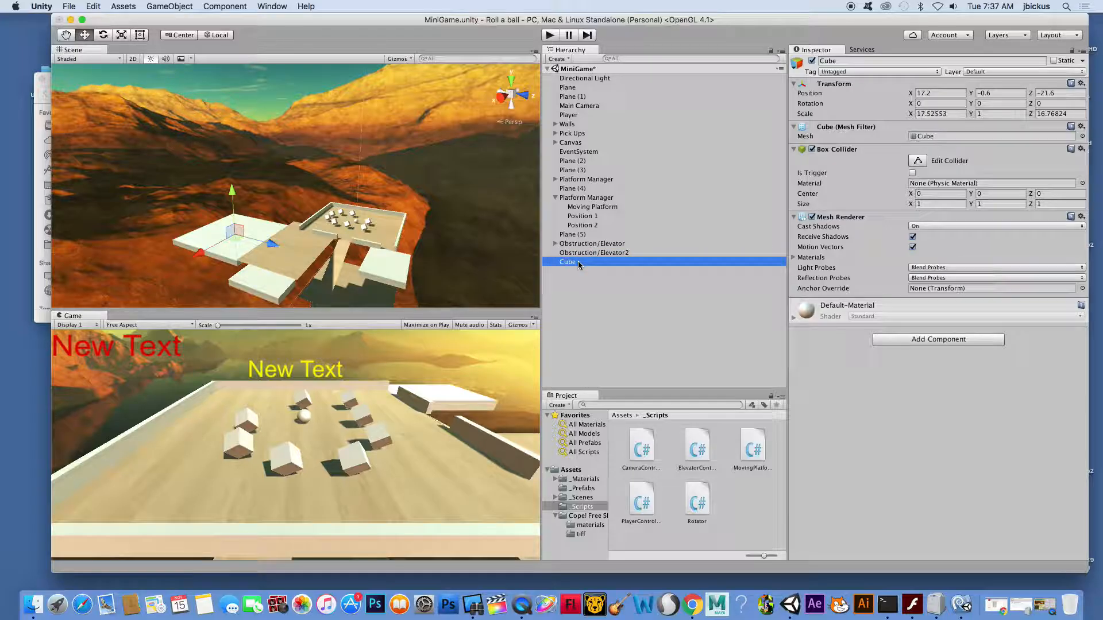
Rename the new cube to Elevator 2.
double_click(567, 262)
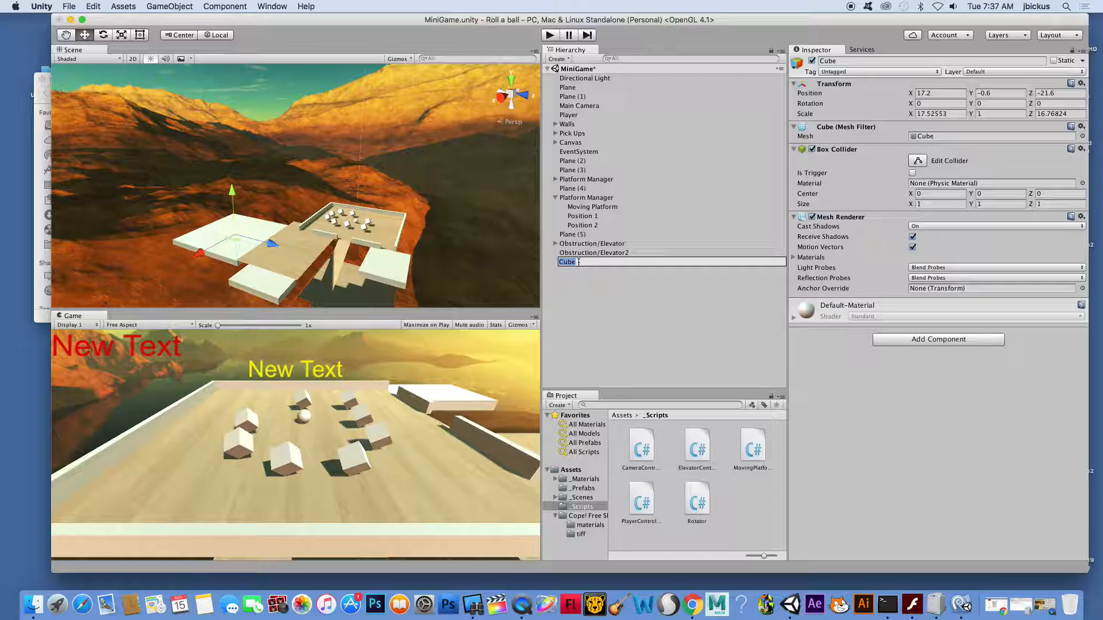
type("Elevator 2")
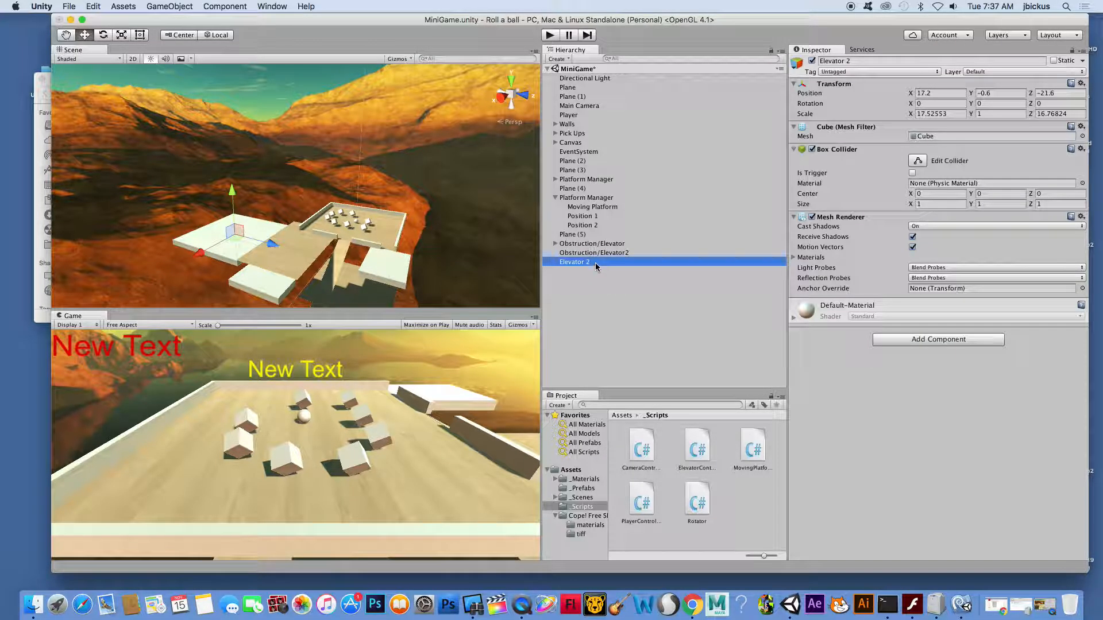
Give Elevator 2 a Rigidbody with Use Gravity turned off.
left_click(938, 338)
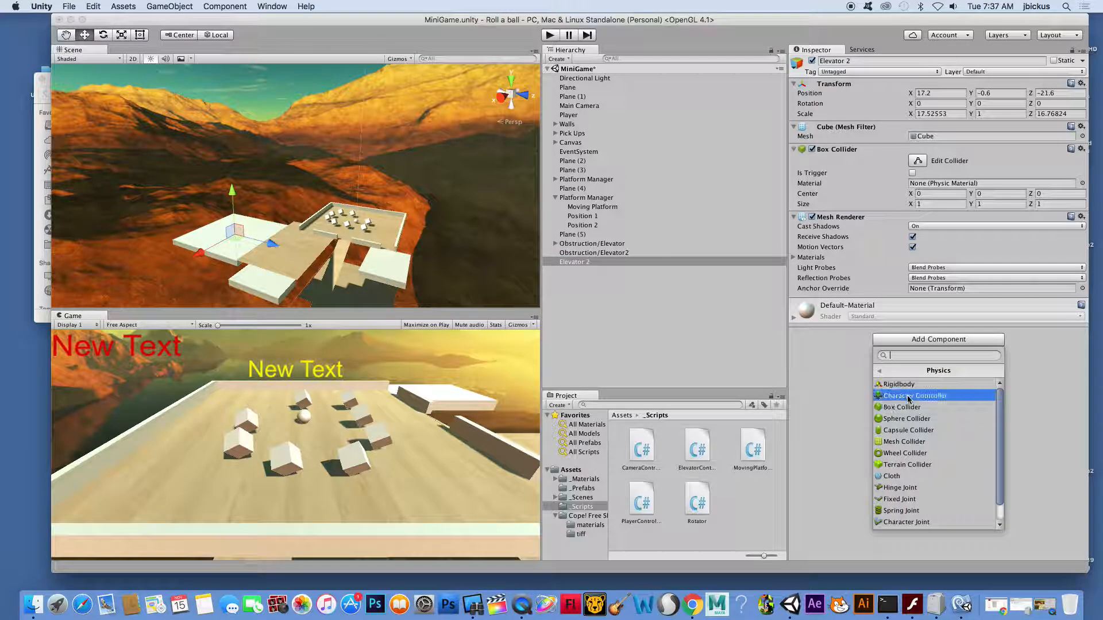
left_click(898, 383)
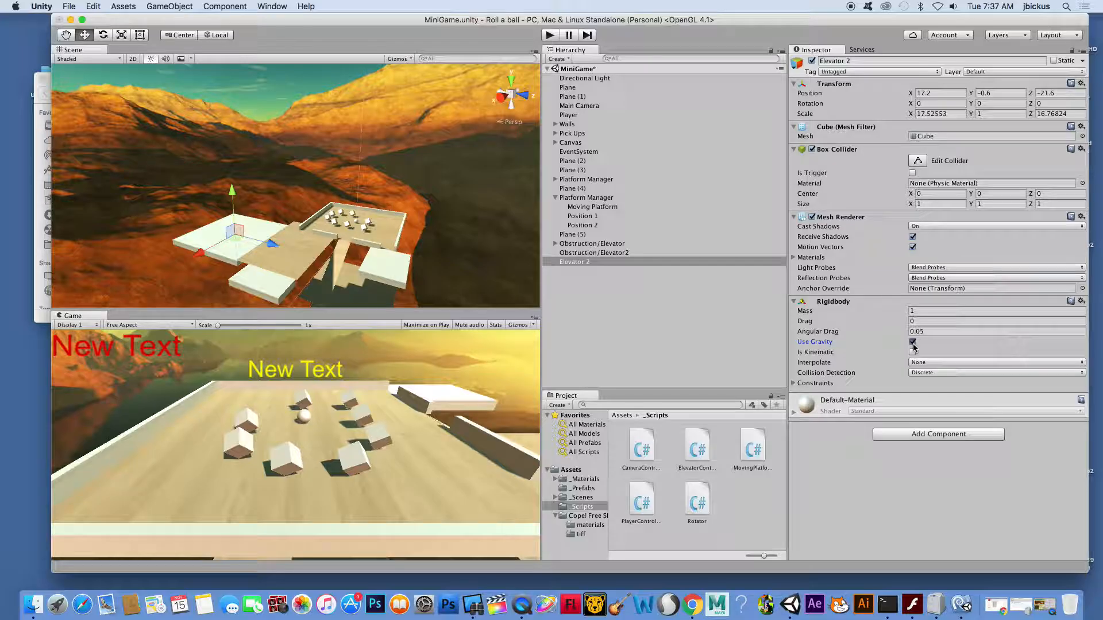
left_click(912, 351)
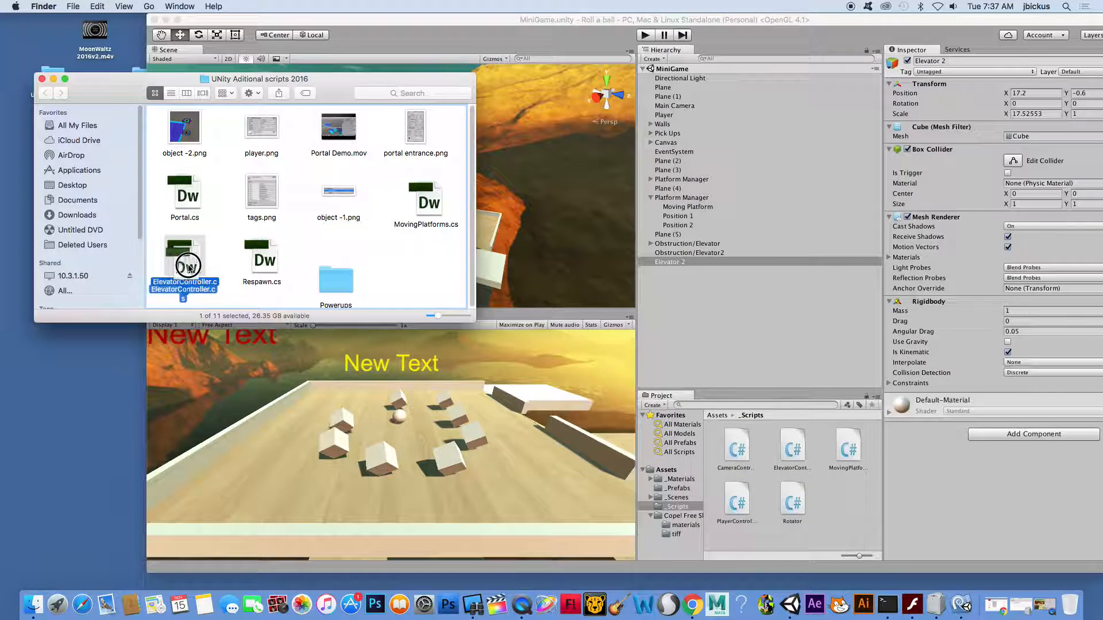
Bring ElevatorController.cs into Assets/_Scripts and nest Elevator 2 under Obstruction/Elevator2.
left_click(790, 447)
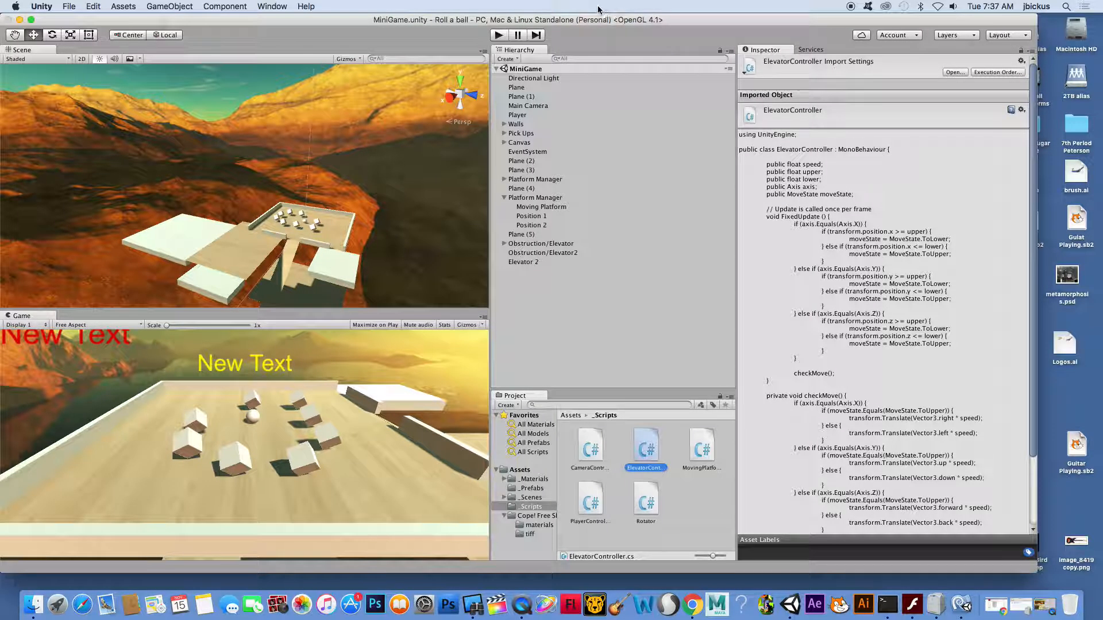
left_click(588, 252)
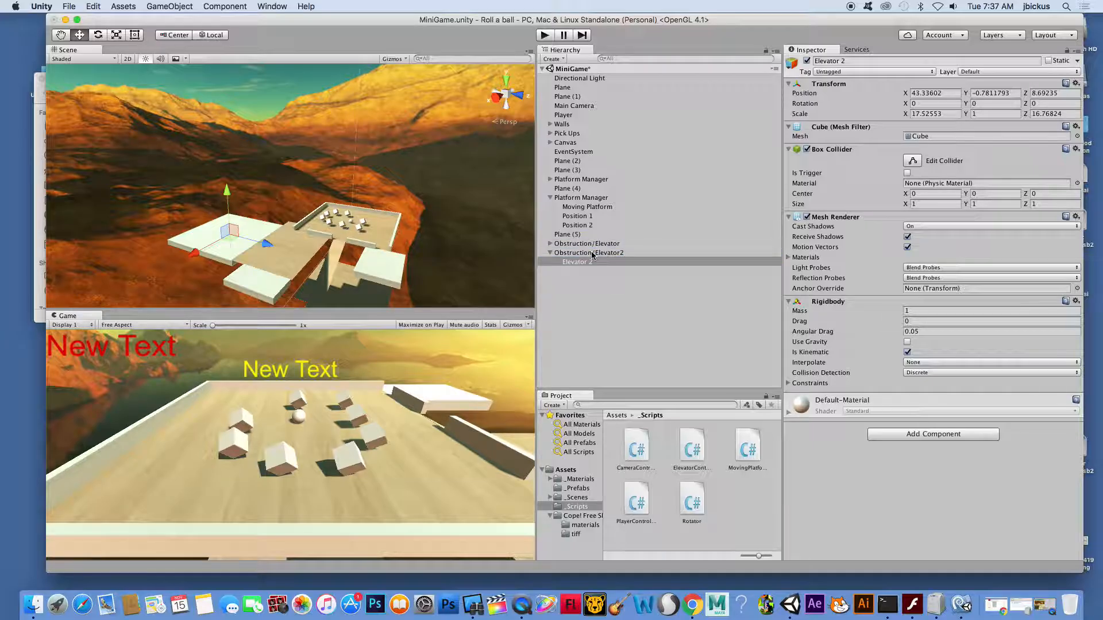
Attach ElevatorController to Obstruction/Elevator2 with Speed 0.5.
left_click(589, 252)
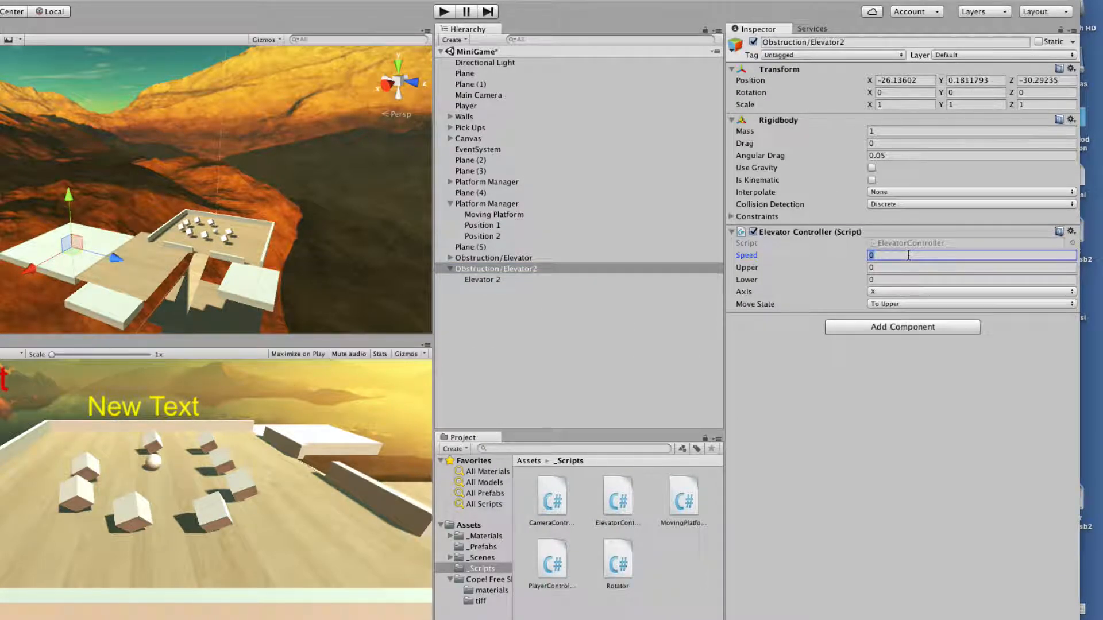
type(".5")
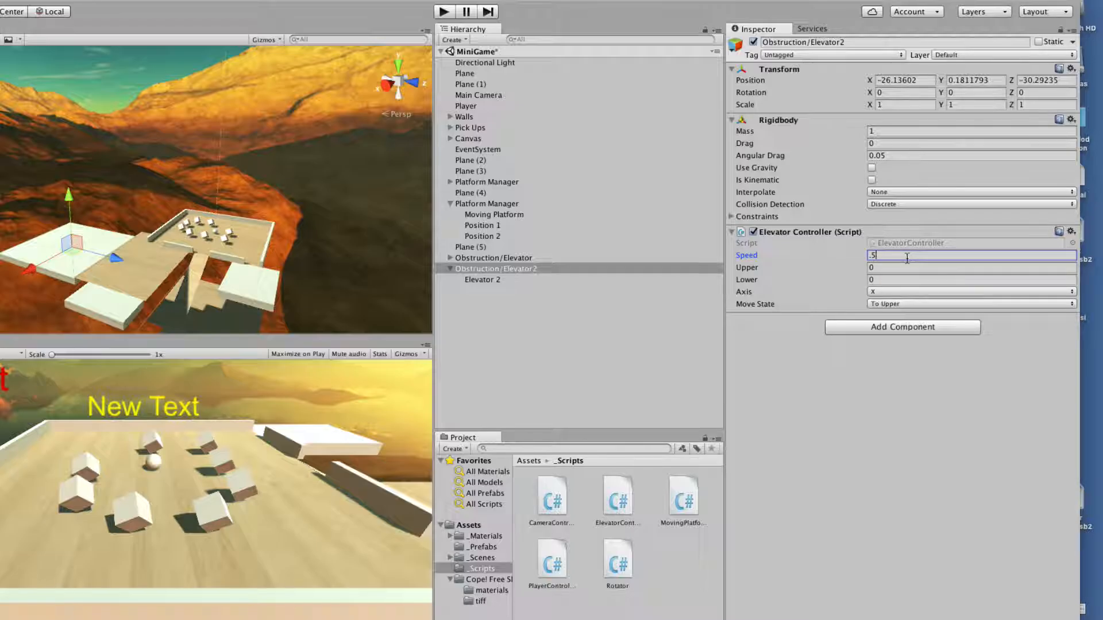
left_click(970, 267)
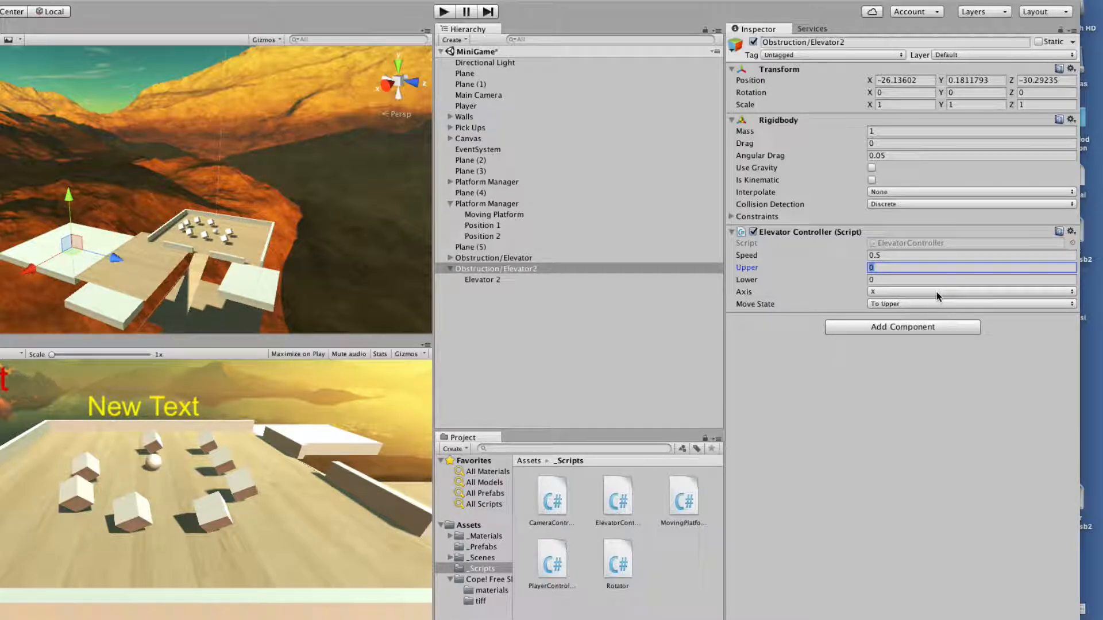
Set the controller to move along the Y axis with upper limit 4 and lower limit -6.
left_click(970, 303)
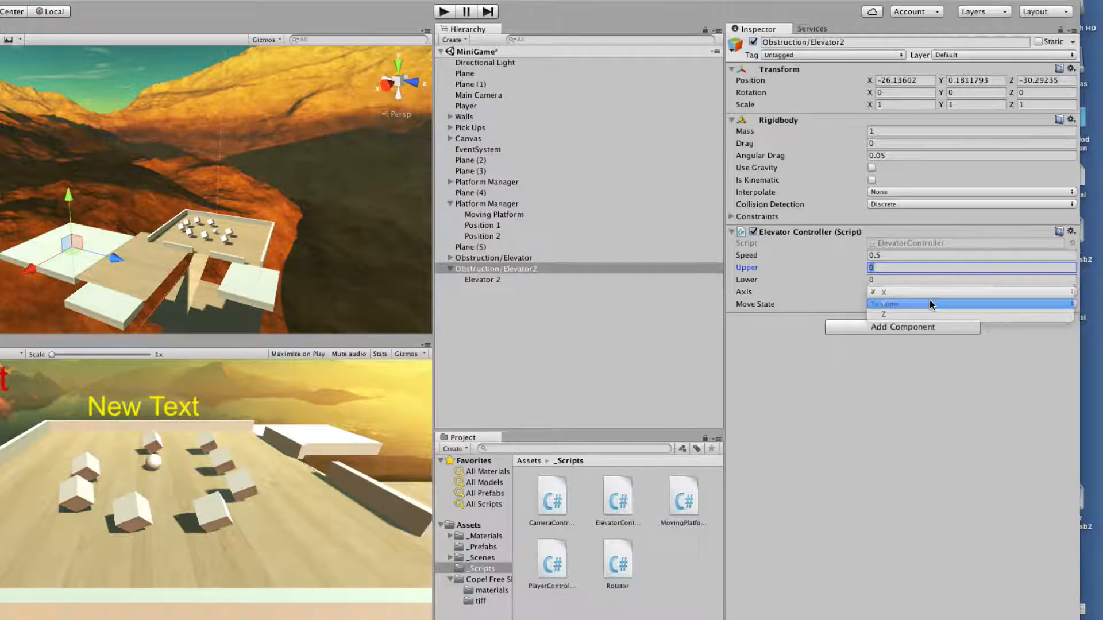
left_click(883, 292)
type("4")
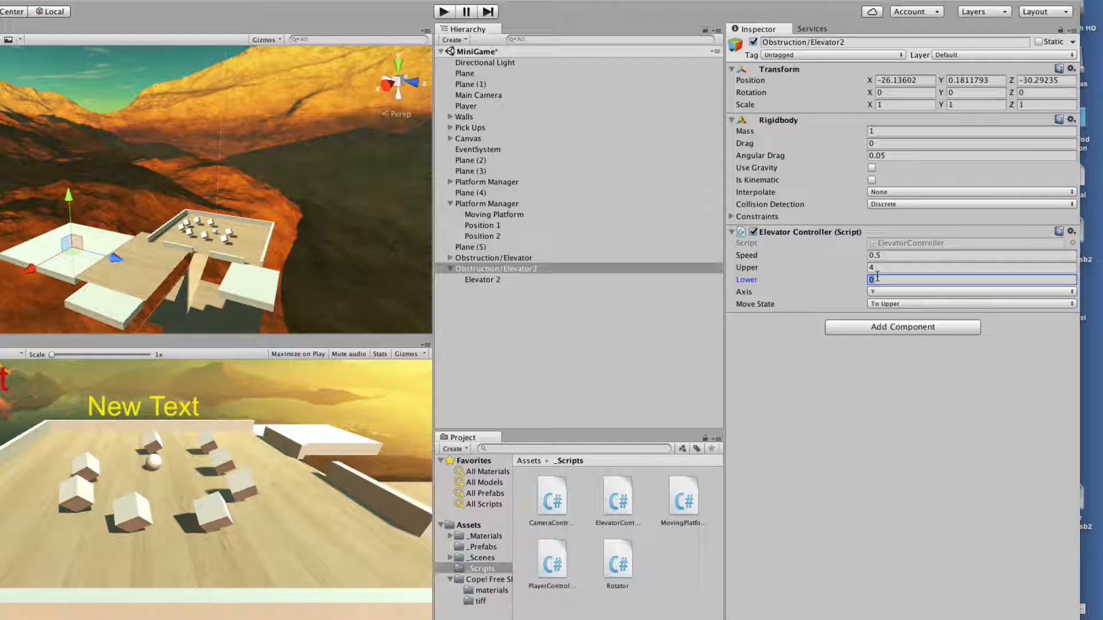
type("-6")
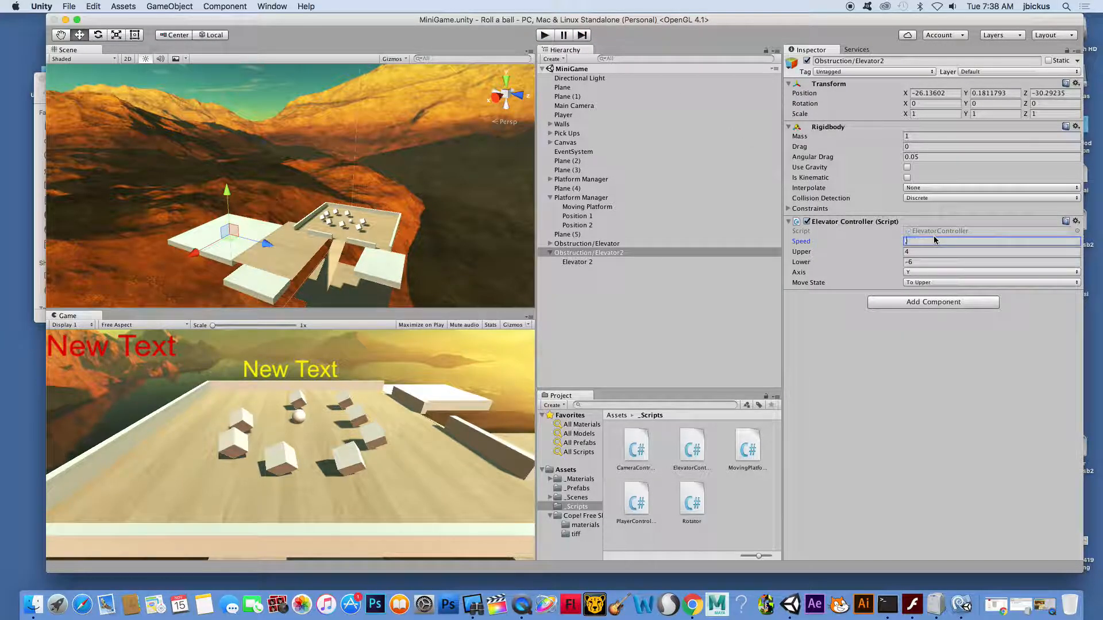
Slow the elevator to Speed 0.05 on the X axis and start a play-test.
type(".05")
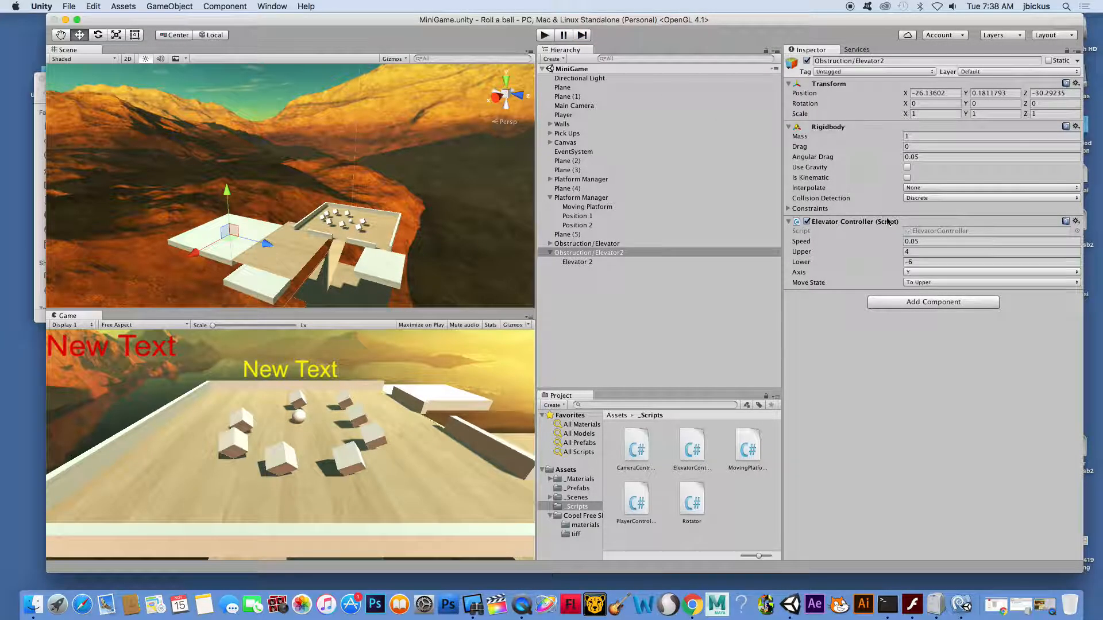
left_click(988, 272)
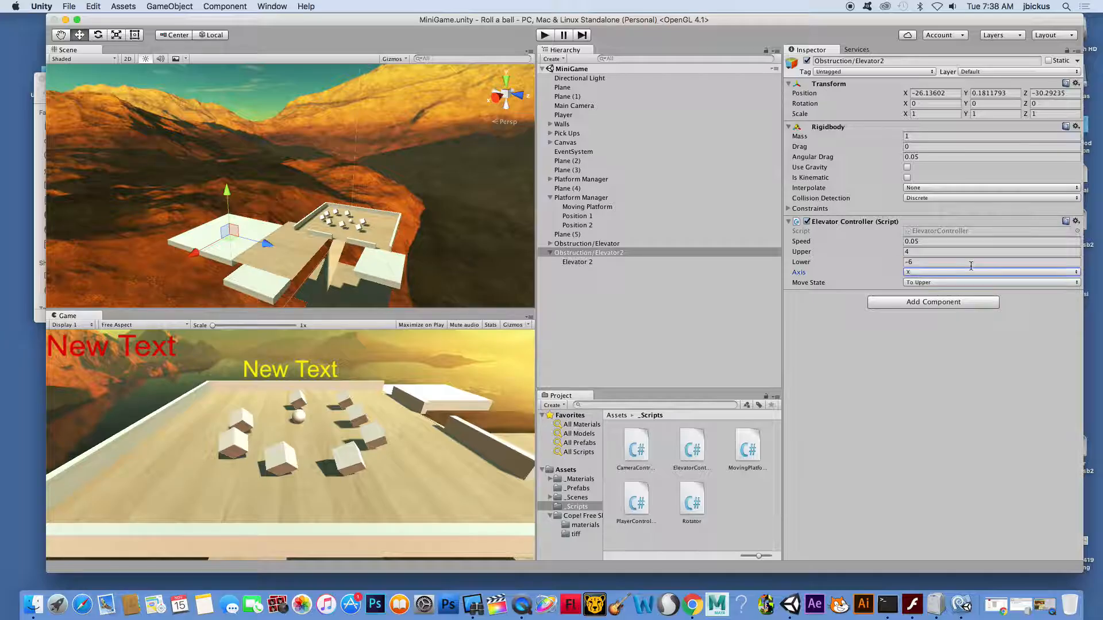
left_click(544, 34)
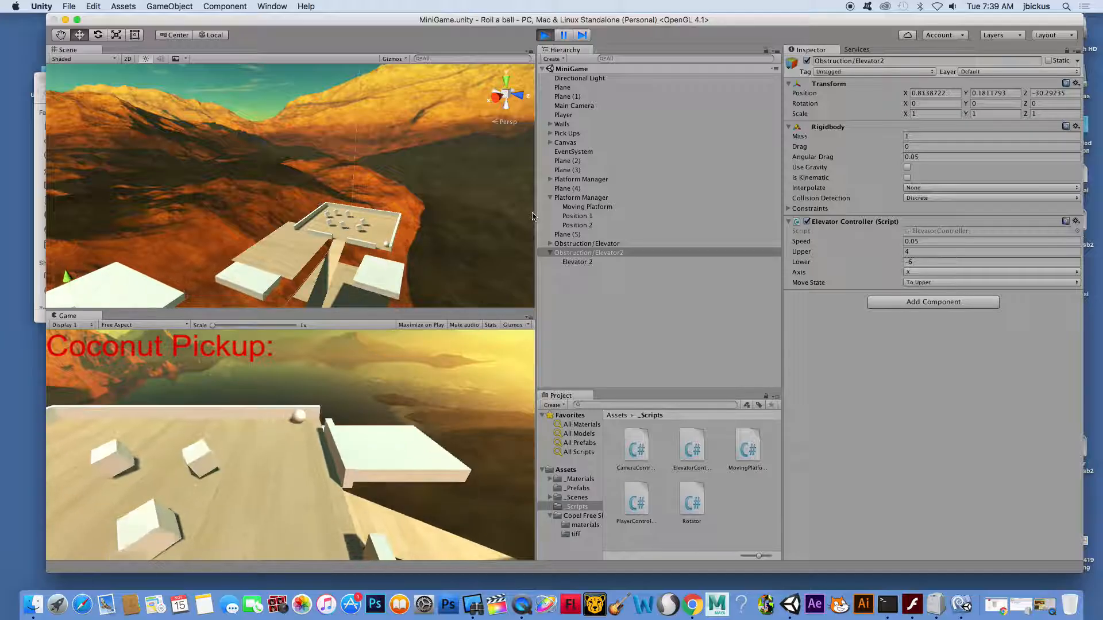
Exit Play mode and return to editing the scene.
left_click(543, 34)
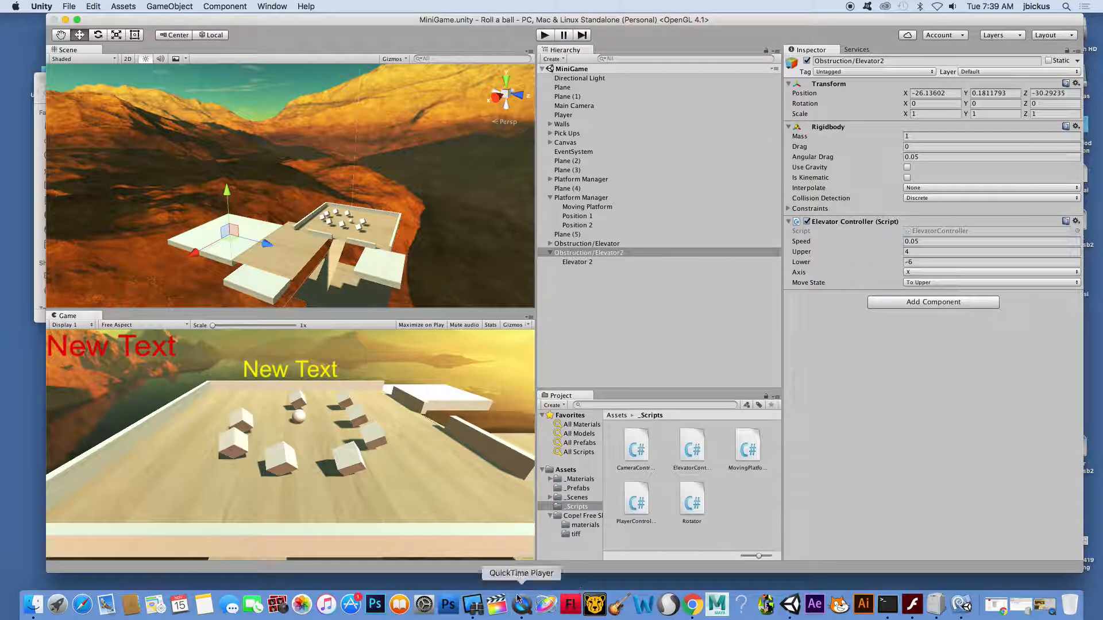
left_click(520, 603)
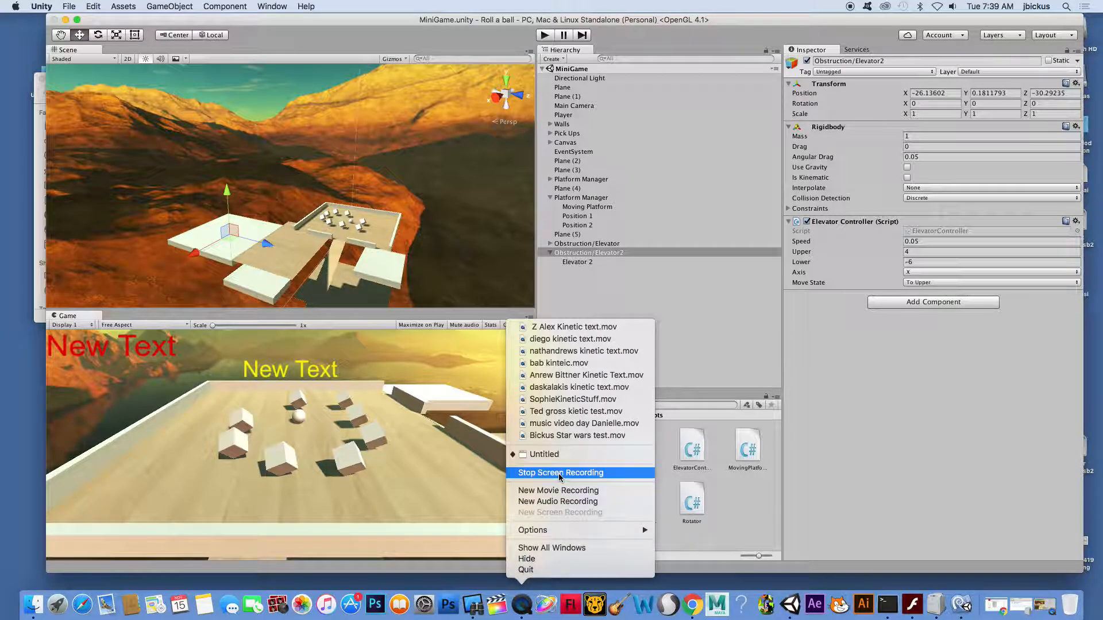